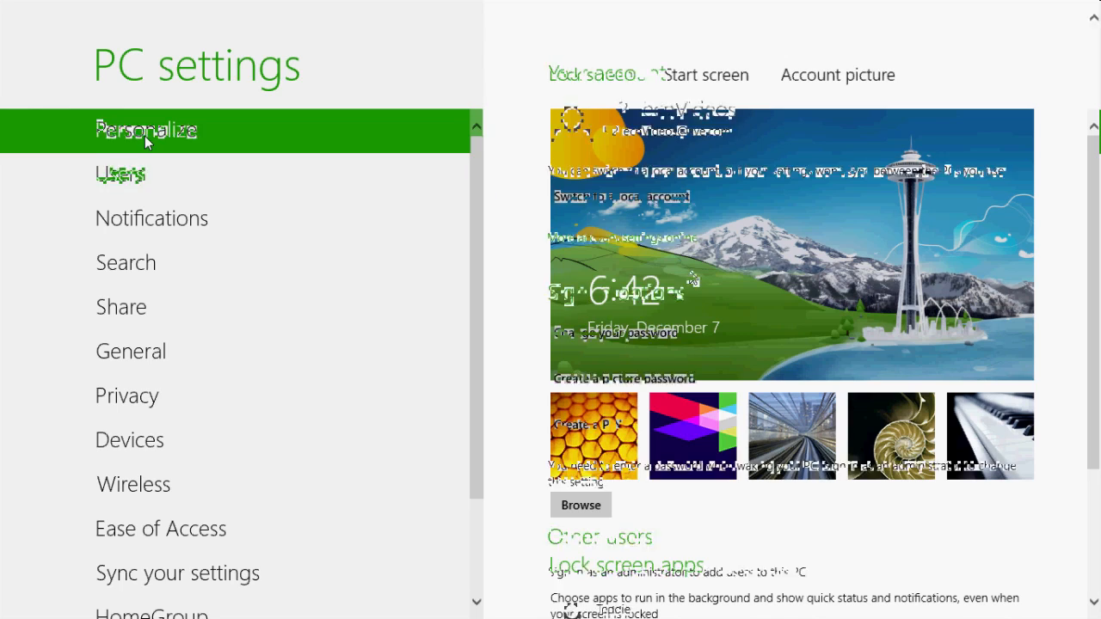
Step: Show the Users page with the account's sign-in options
click(121, 176)
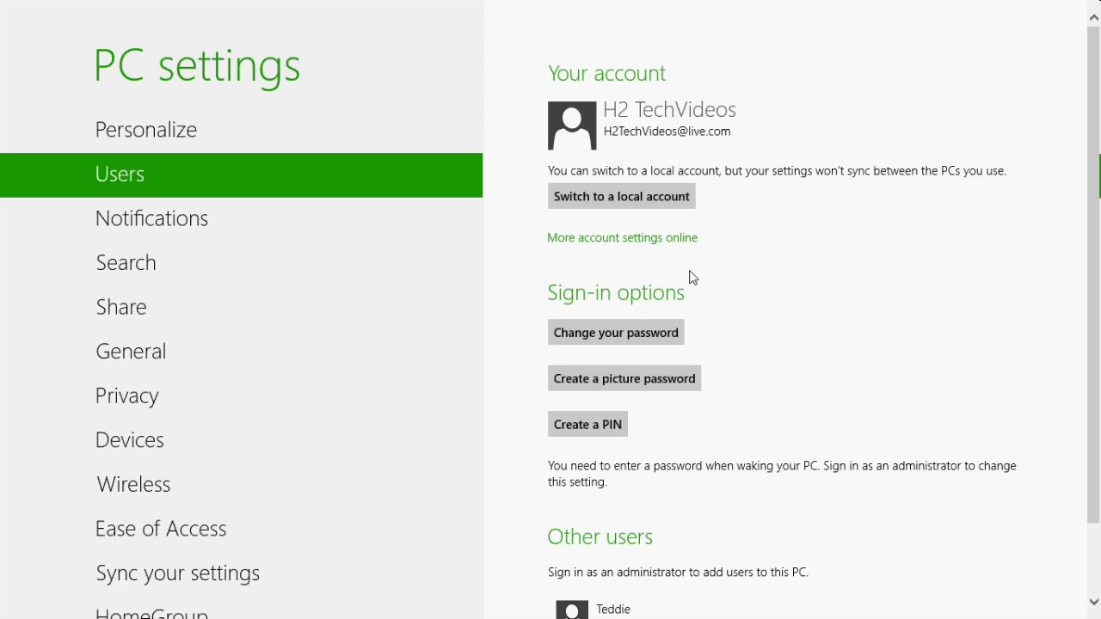
mouse_move(717, 339)
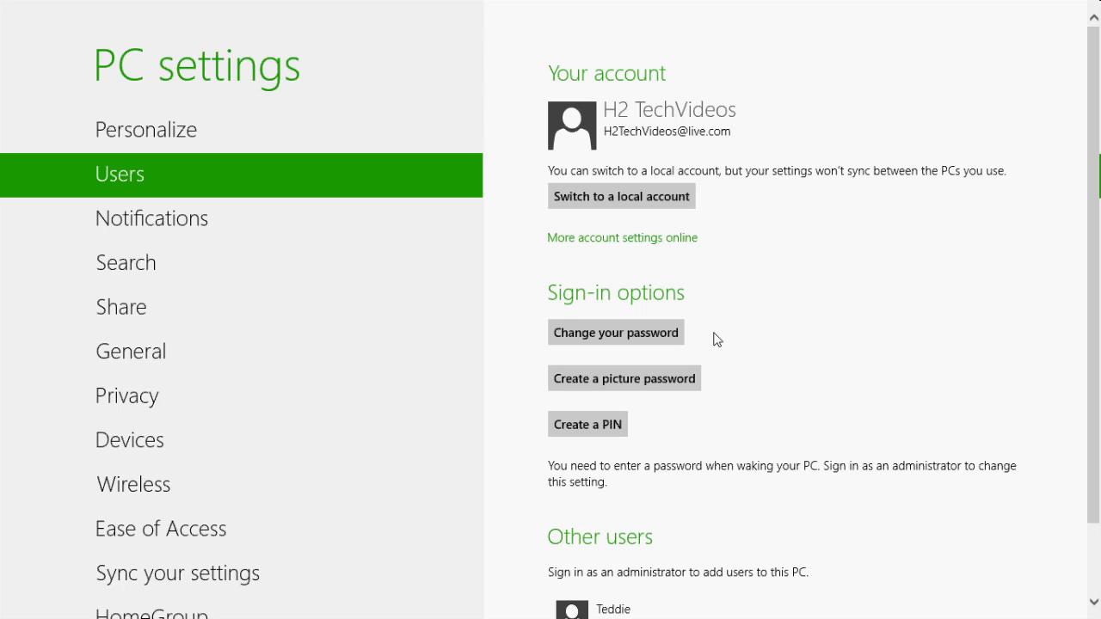
mouse_move(647, 152)
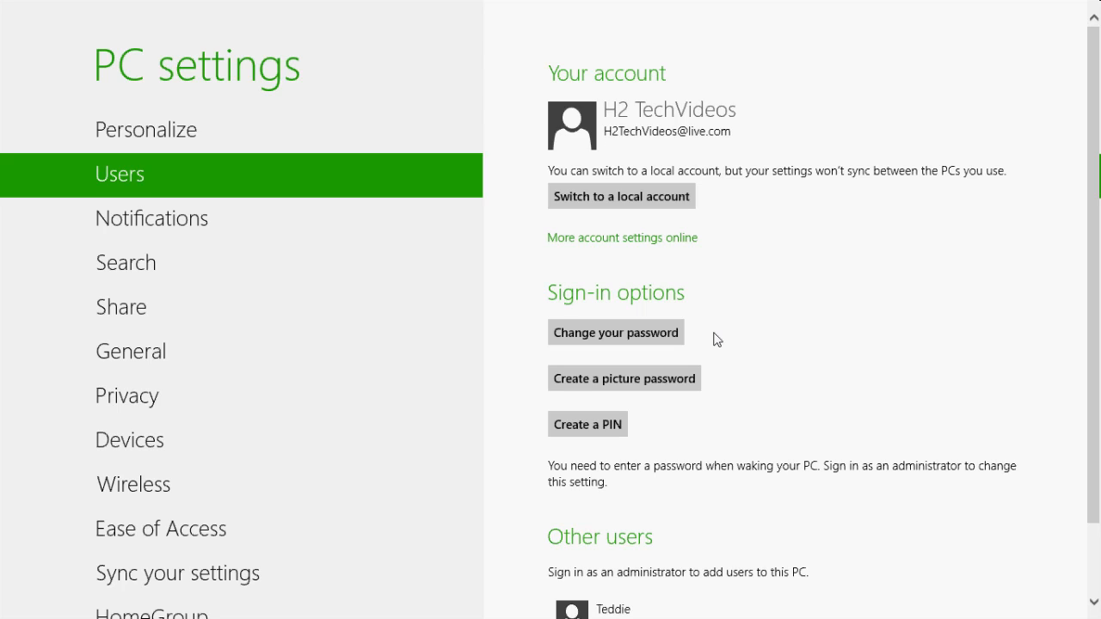
mouse_move(657, 124)
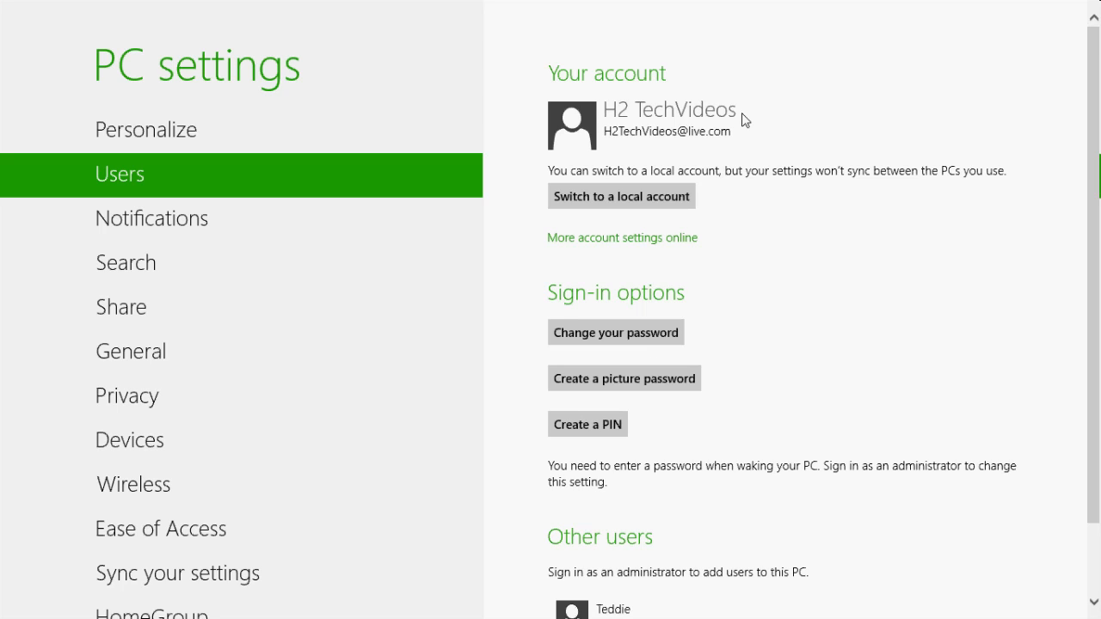
Step: Create a 4-digit sign-in PIN after confirming the current account password
click(586, 423)
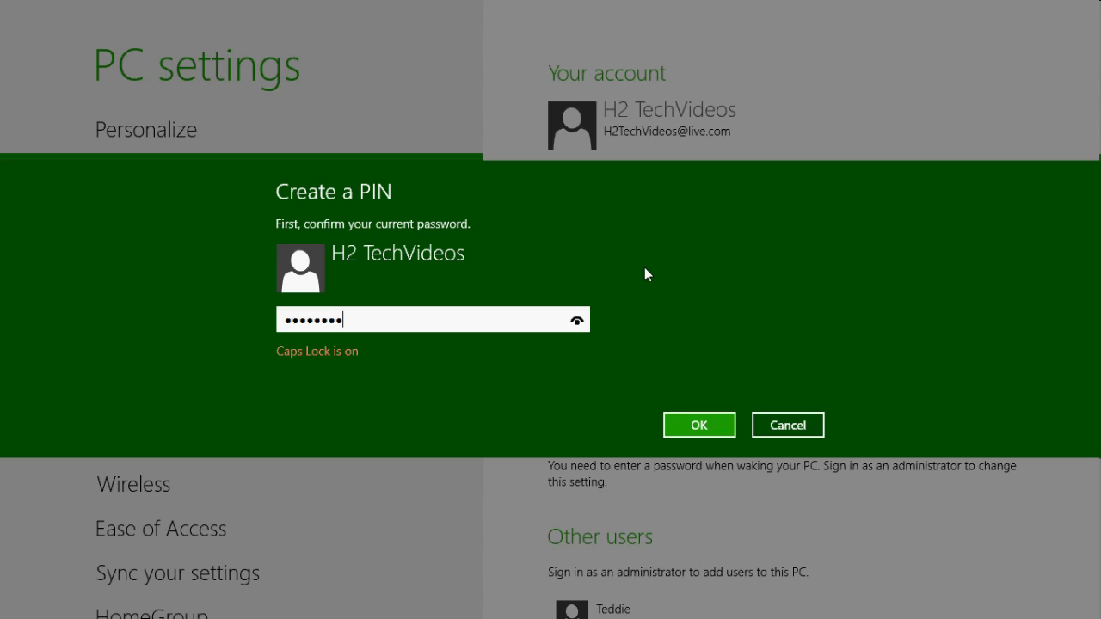
click(698, 423)
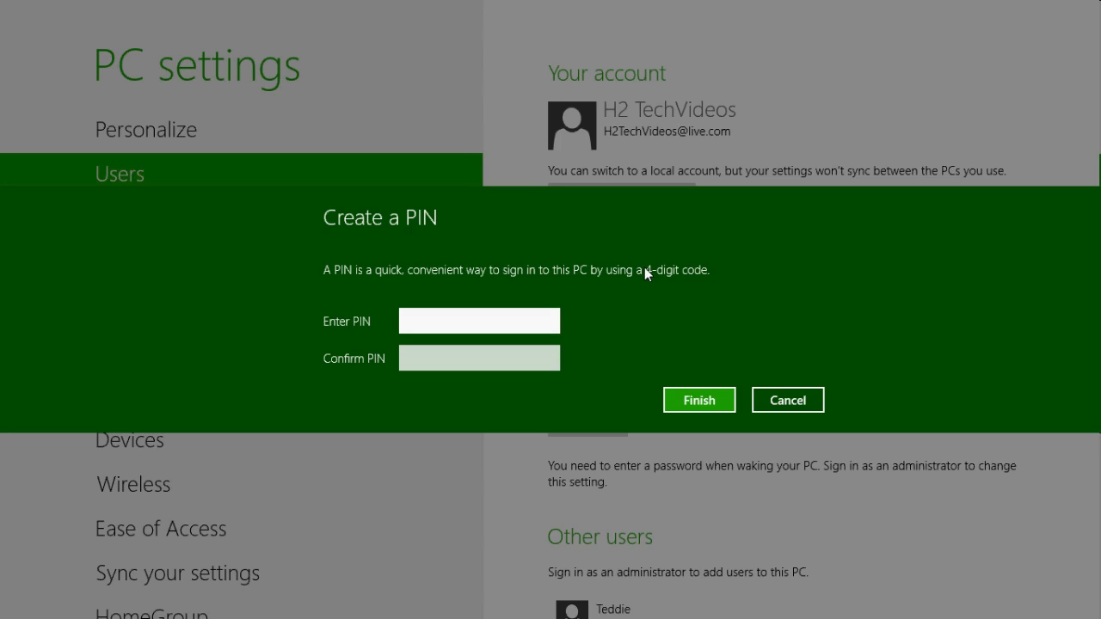
mouse_move(1001, 323)
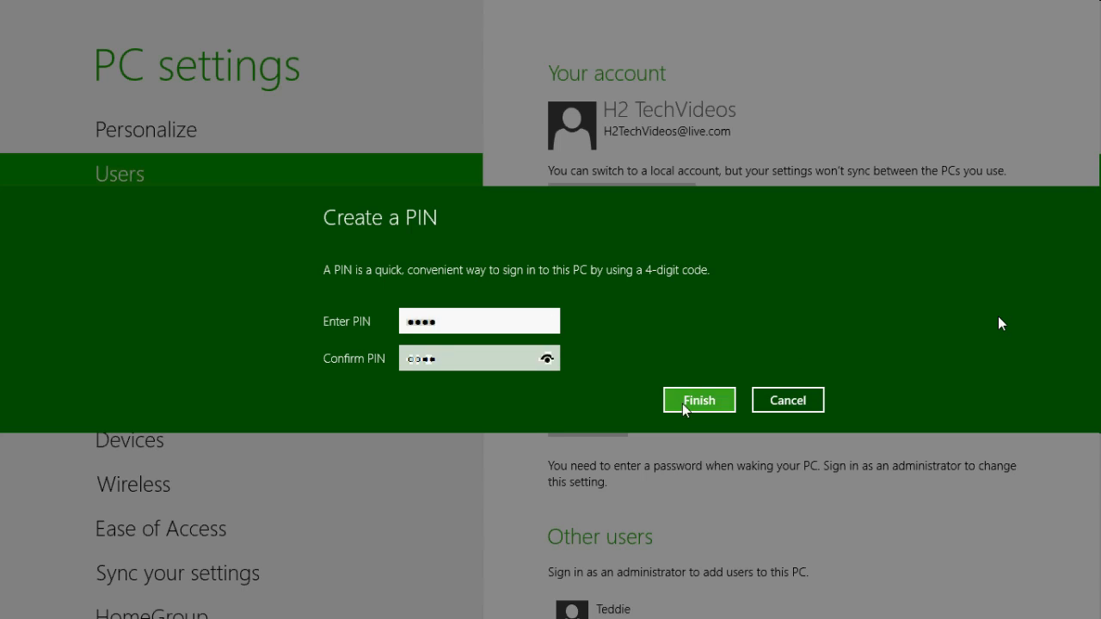
click(699, 399)
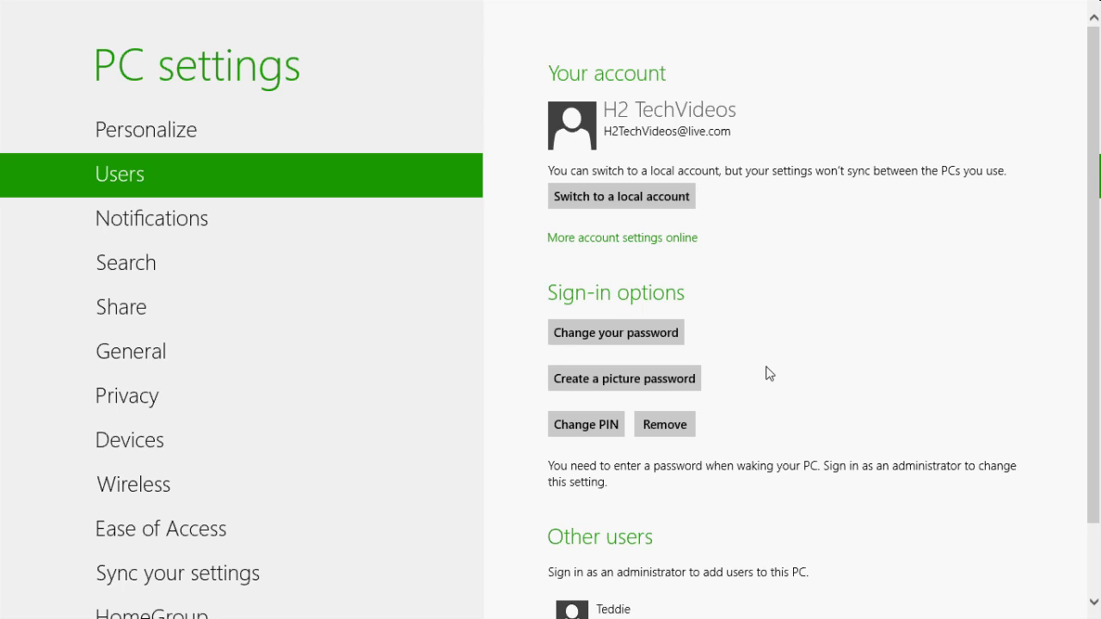
mouse_move(688, 321)
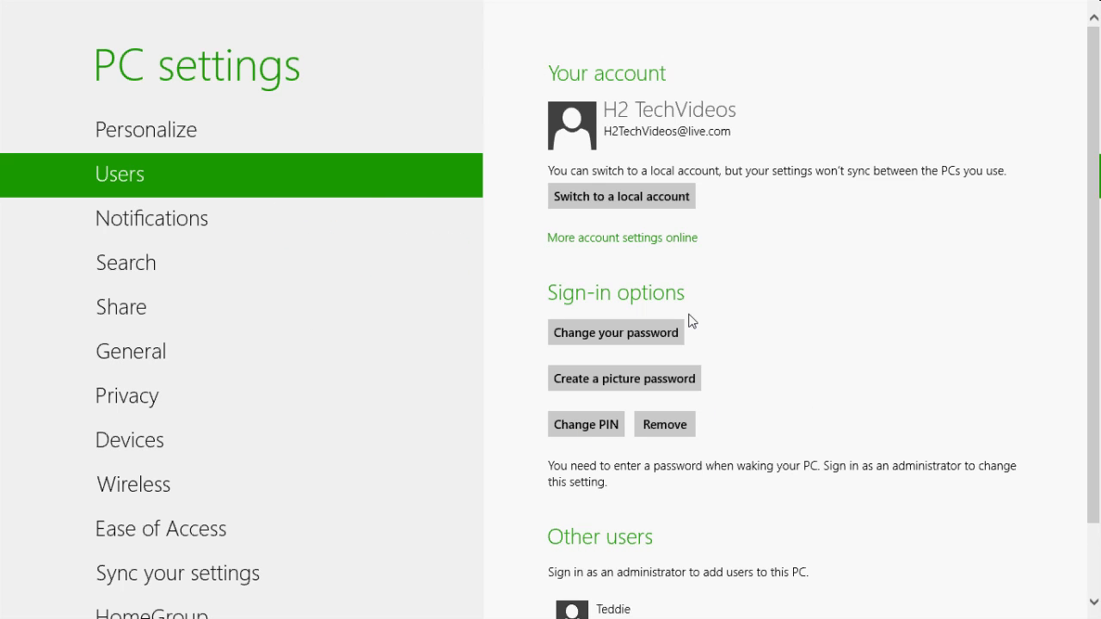
Step: Start Change PIN so the current-password confirmation prompt appears
click(585, 423)
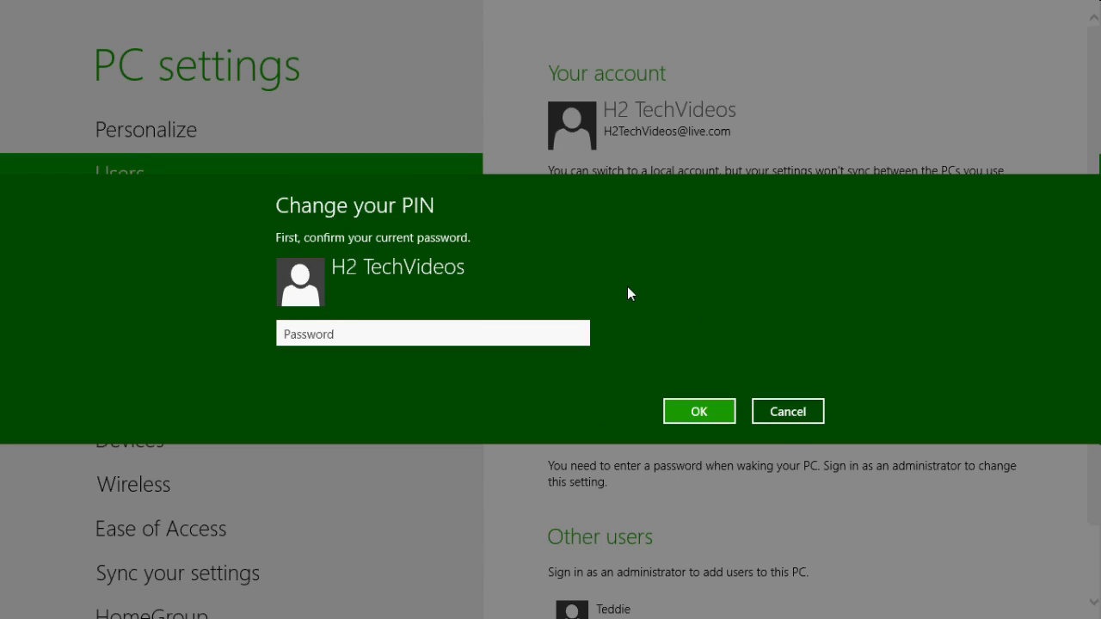
Step: Confirm the current password, complete the new-PIN step and return to Users sign-in options
click(698, 410)
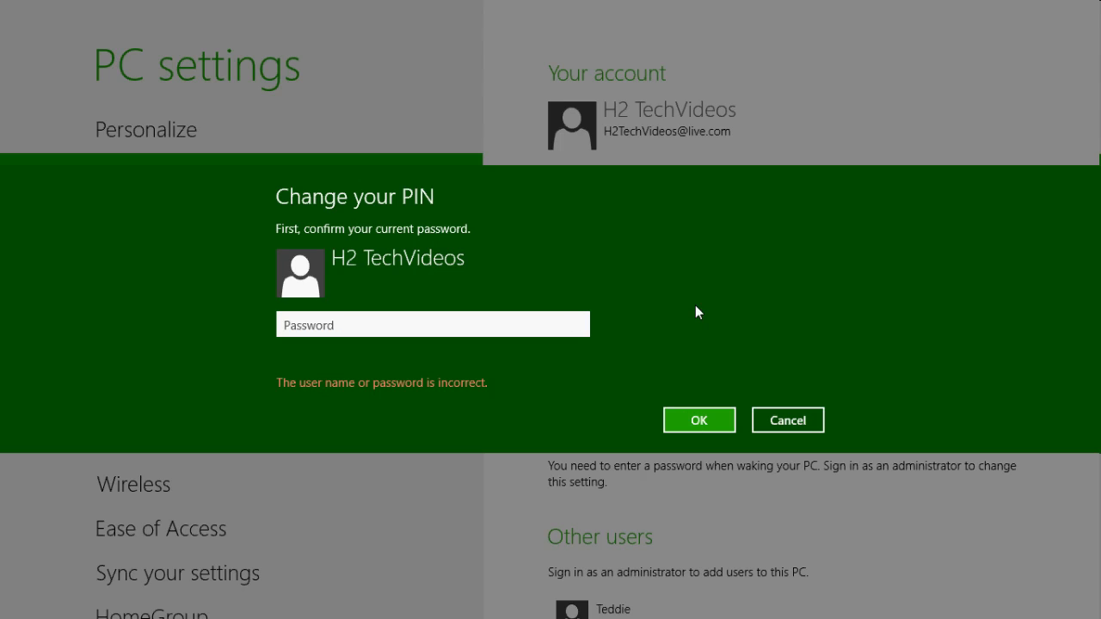
click(699, 420)
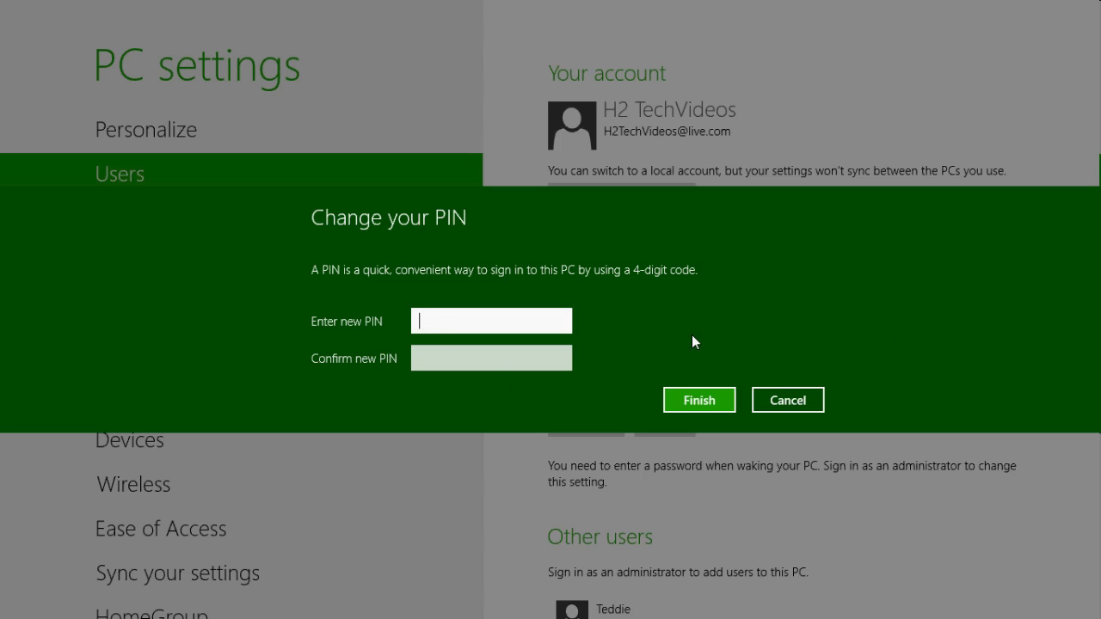
click(786, 399)
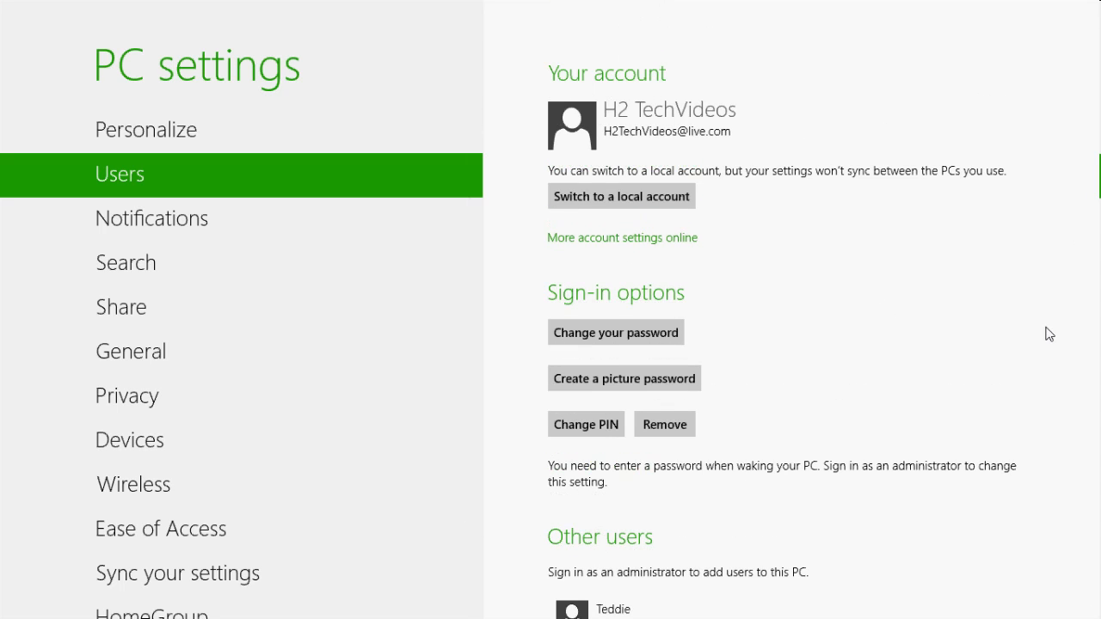
scroll(down, 3)
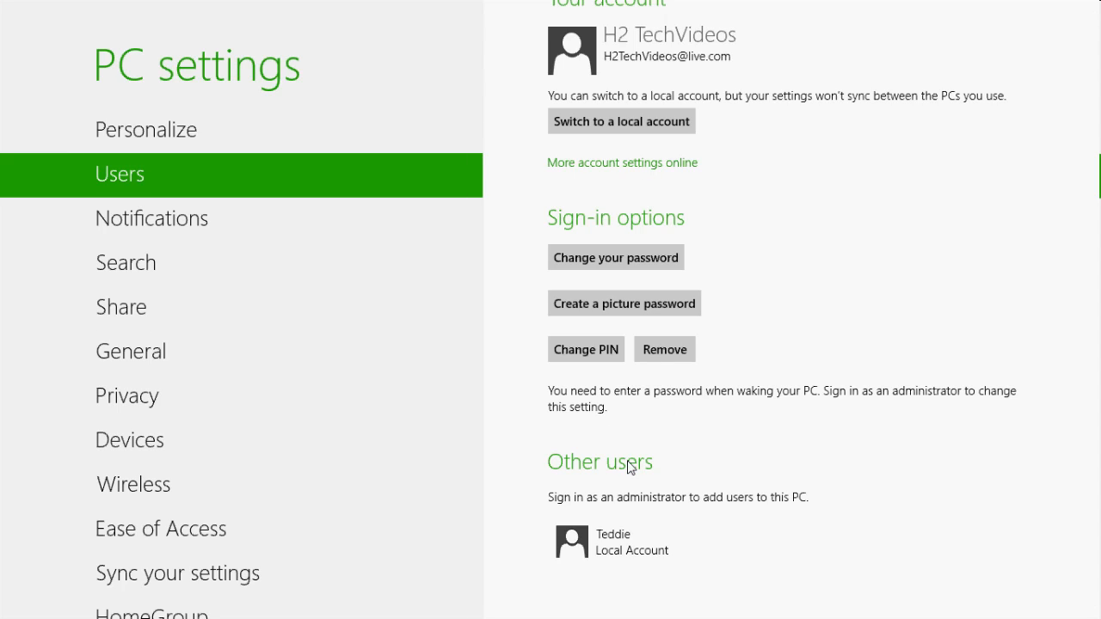
mouse_move(750, 420)
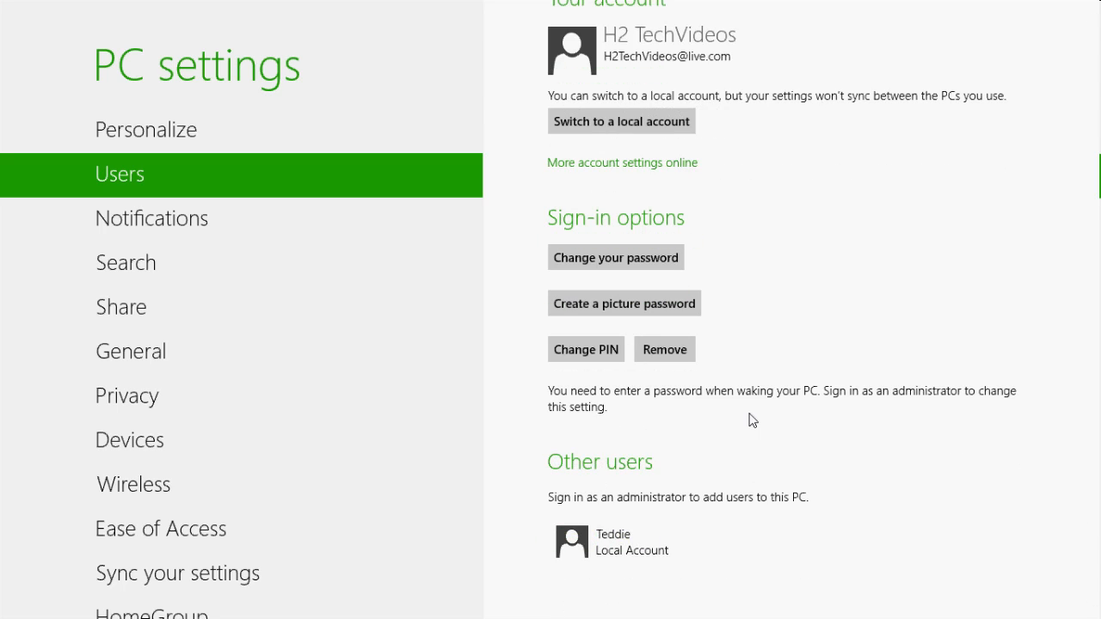
scroll(down, 3)
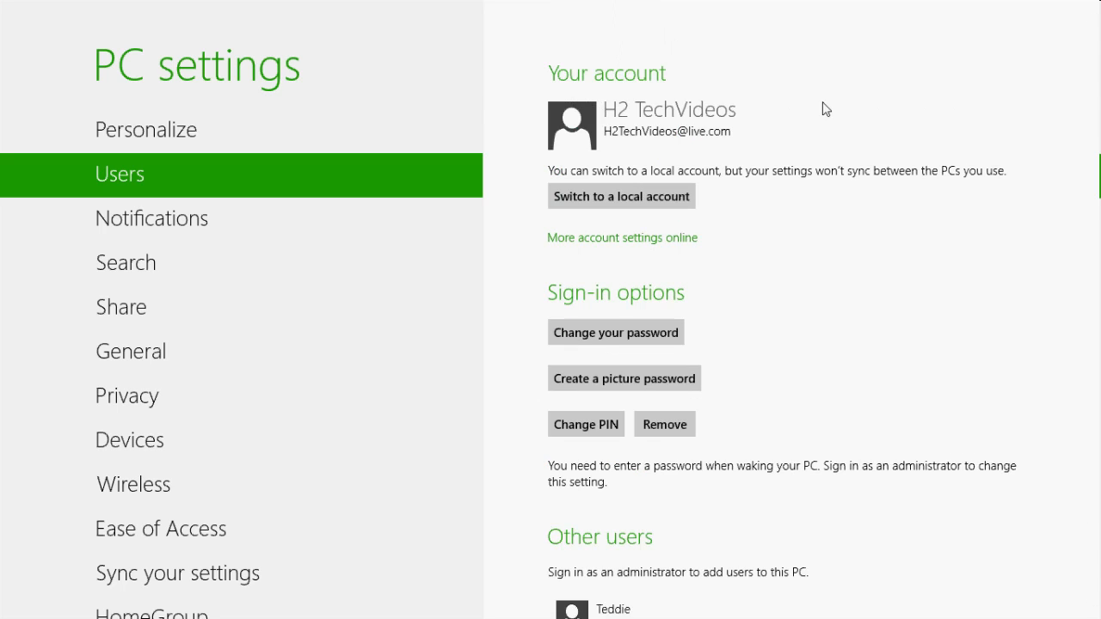